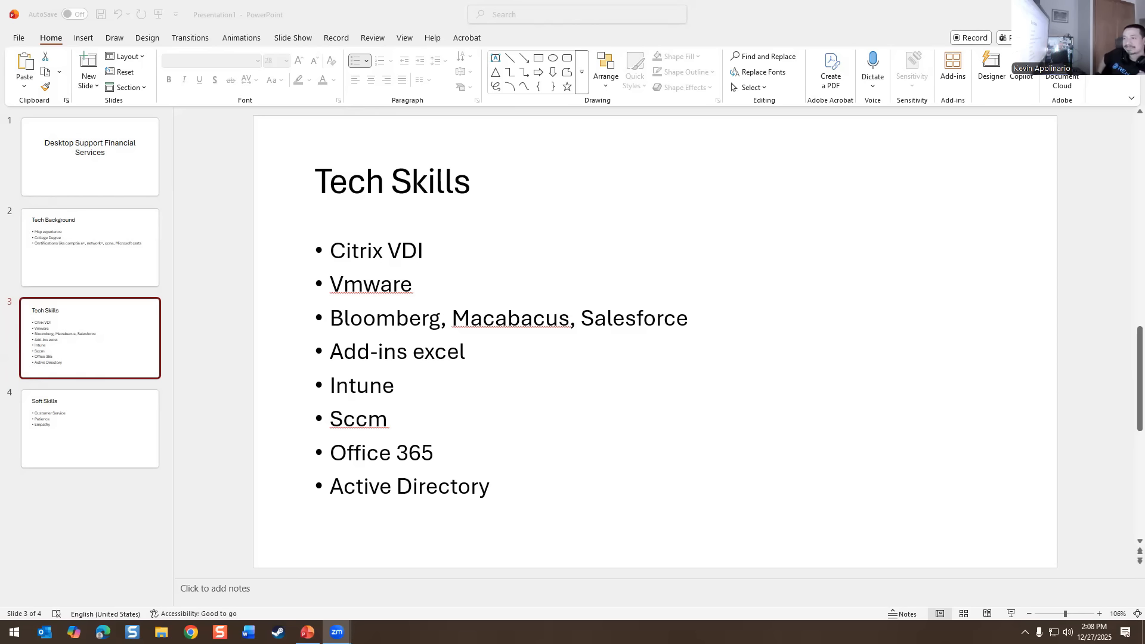
mouse_move(168, 601)
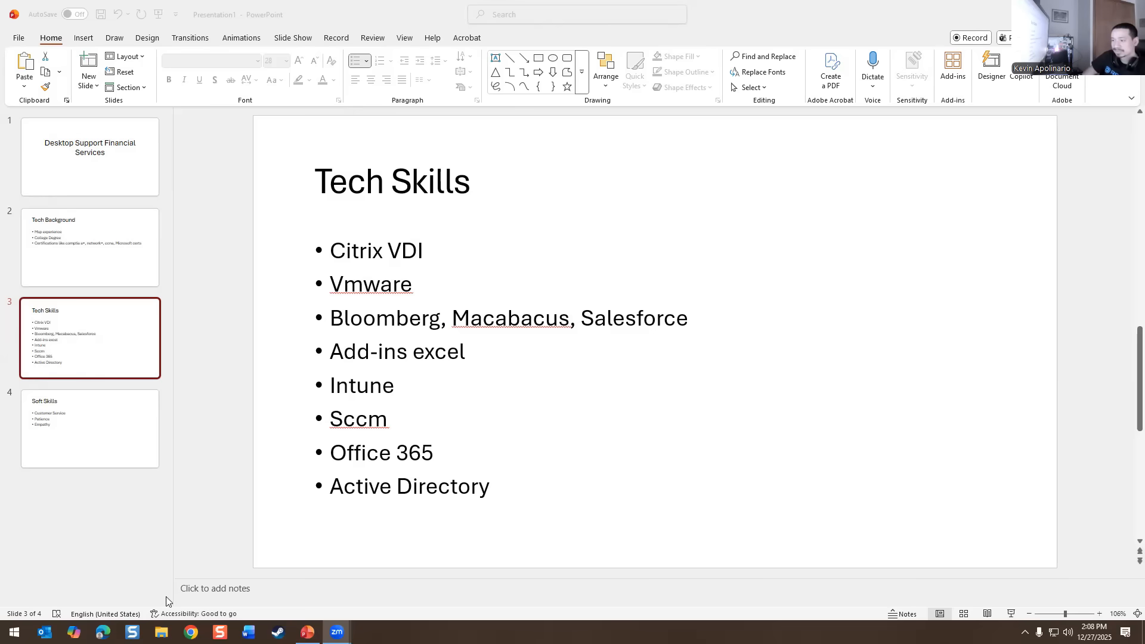
Switch to Chrome showing the prajwaldesai SCCM Microsoft Store for Business article
click(191, 632)
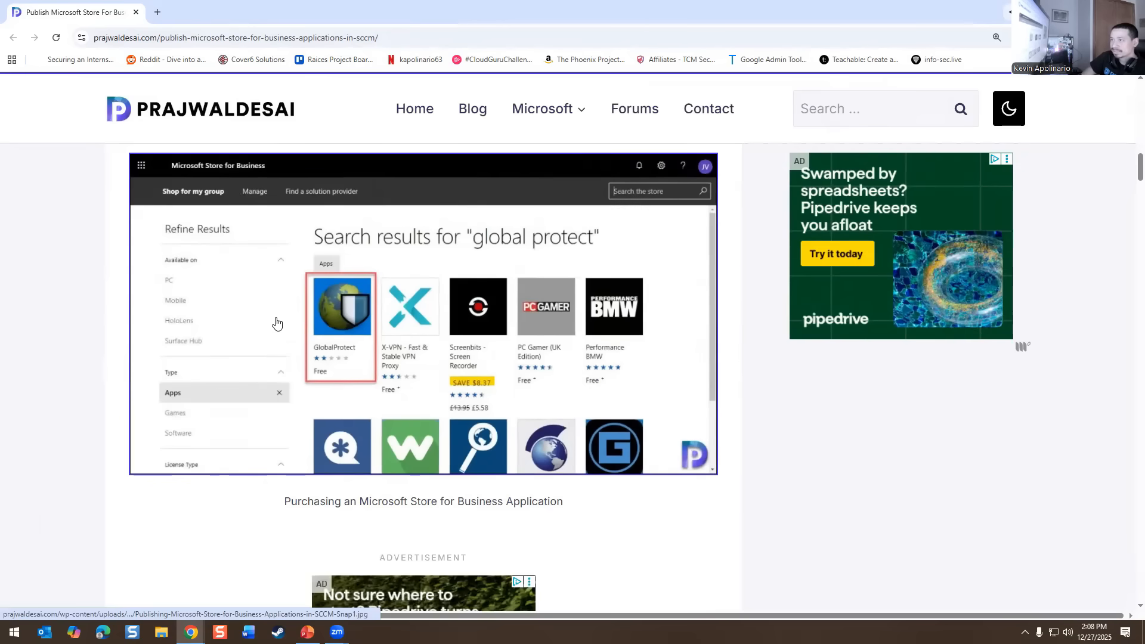
mouse_move(279, 346)
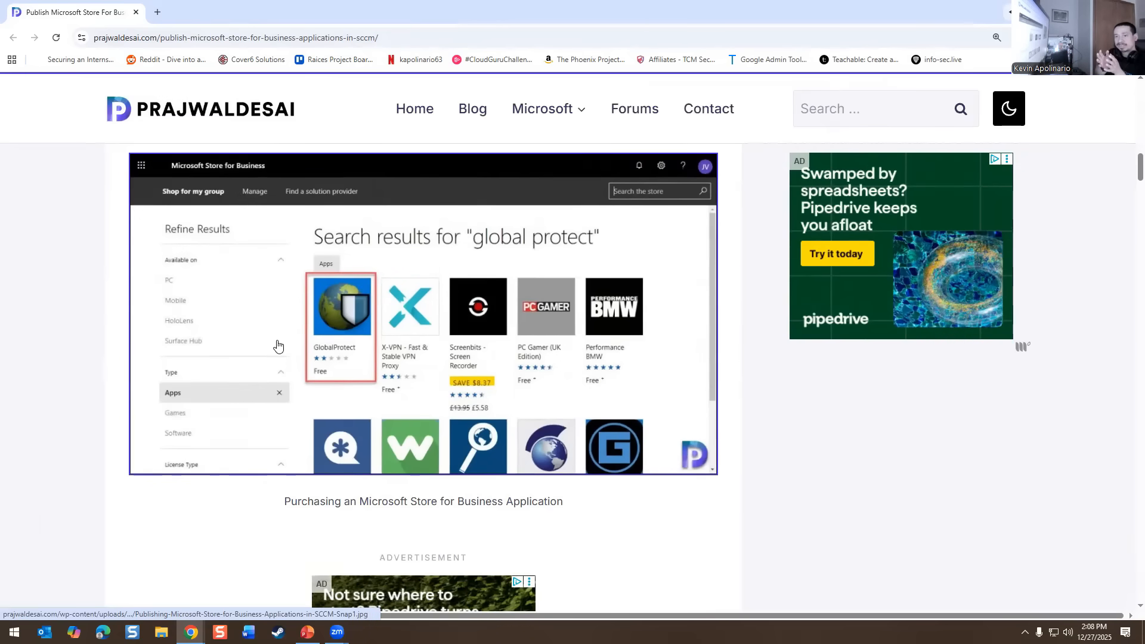
mouse_move(279, 346)
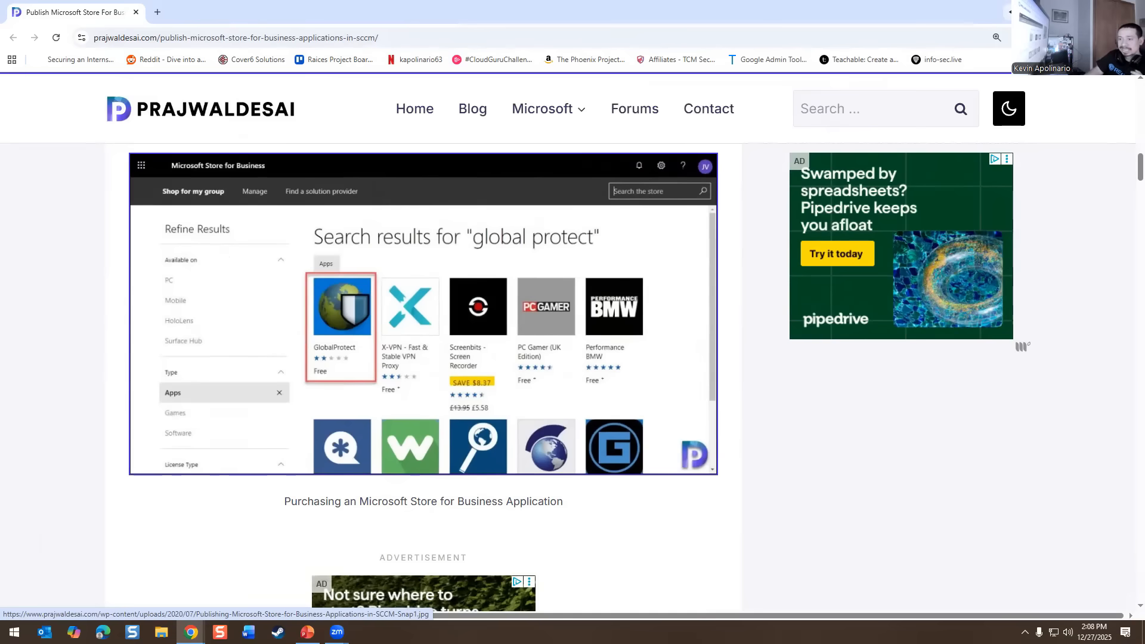
Bring up the All Control Panel Items window over the browser article
click(9, 630)
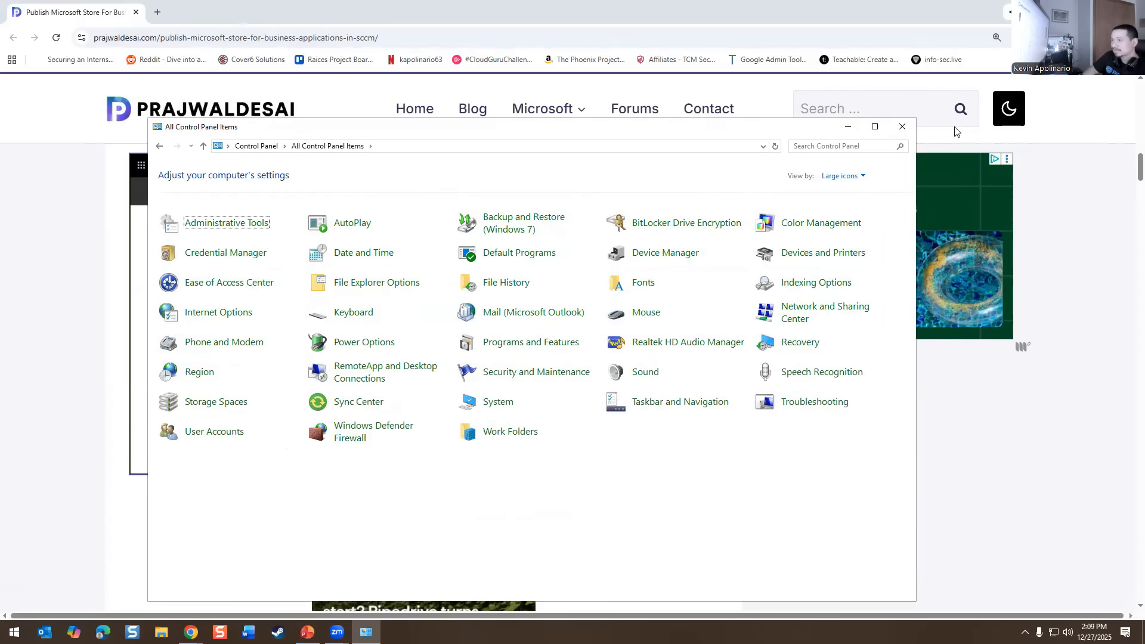
Dismiss Control Panel and move the article down to the Synchronize the Microsoft Store with SCCM section
click(901, 126)
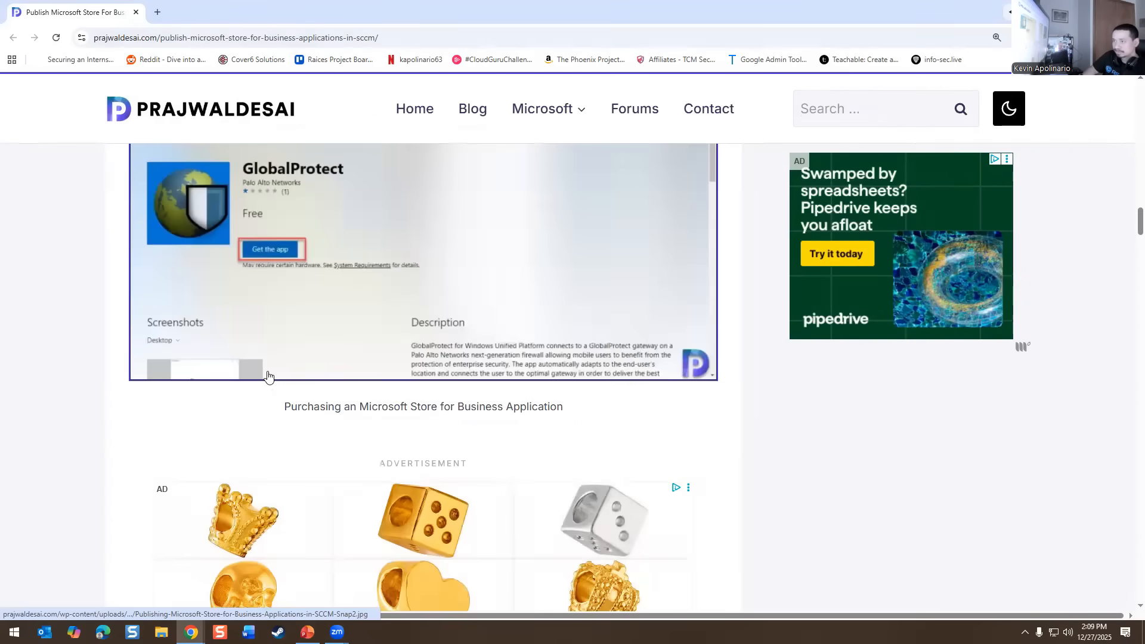
scroll(down, 3)
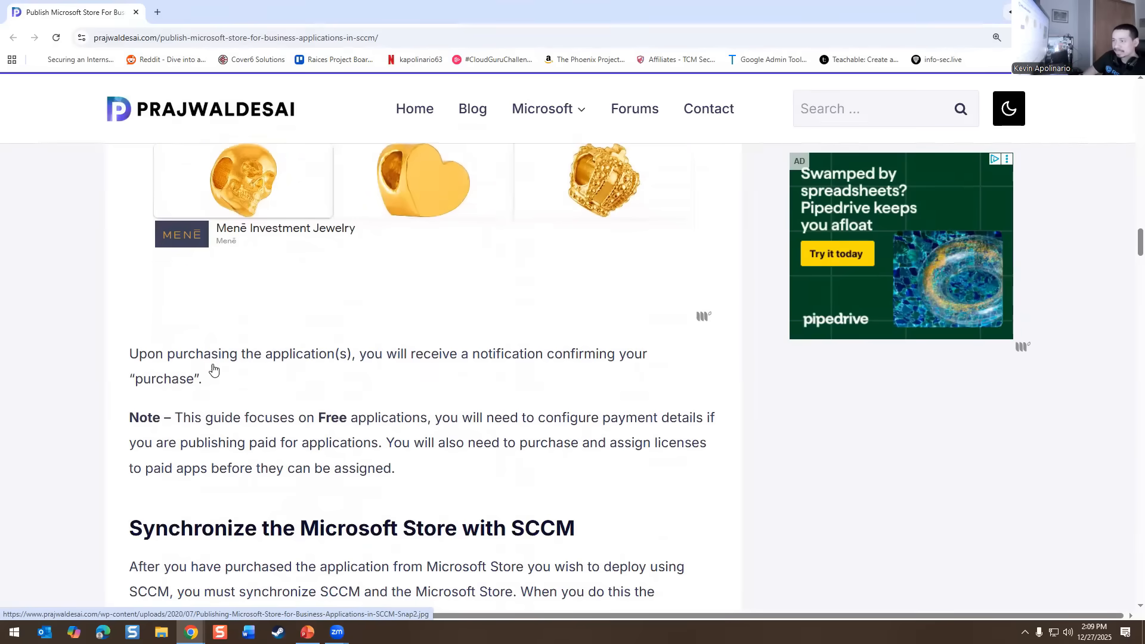
scroll(down, 3)
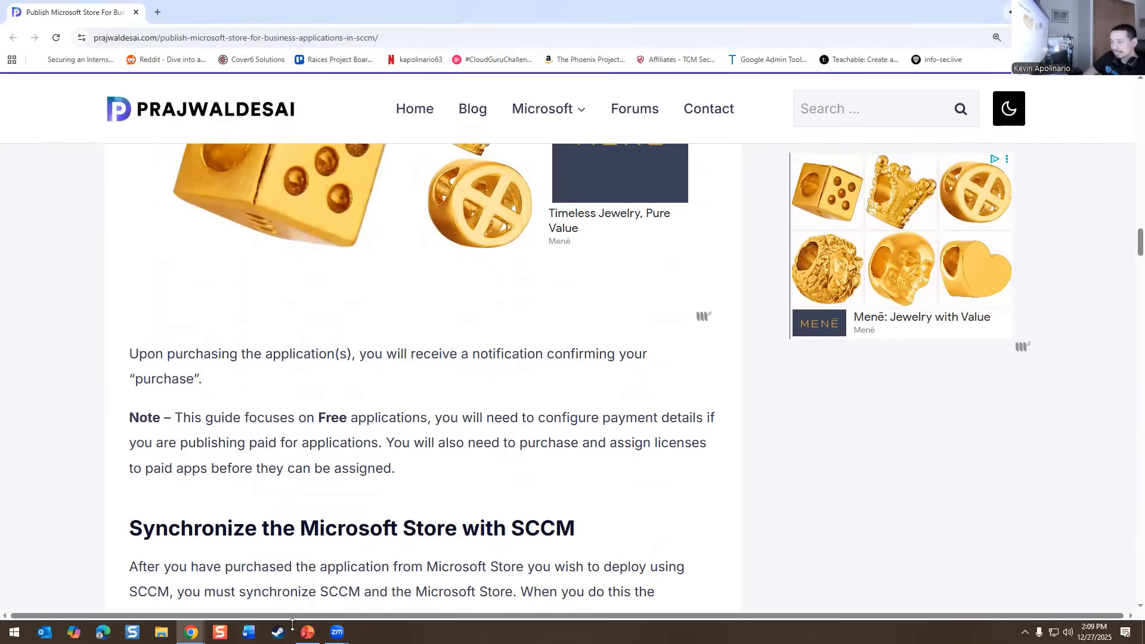
Go back to the deck's Soft Skills slide with Customer Service, Patience and Empathy bullets
click(307, 632)
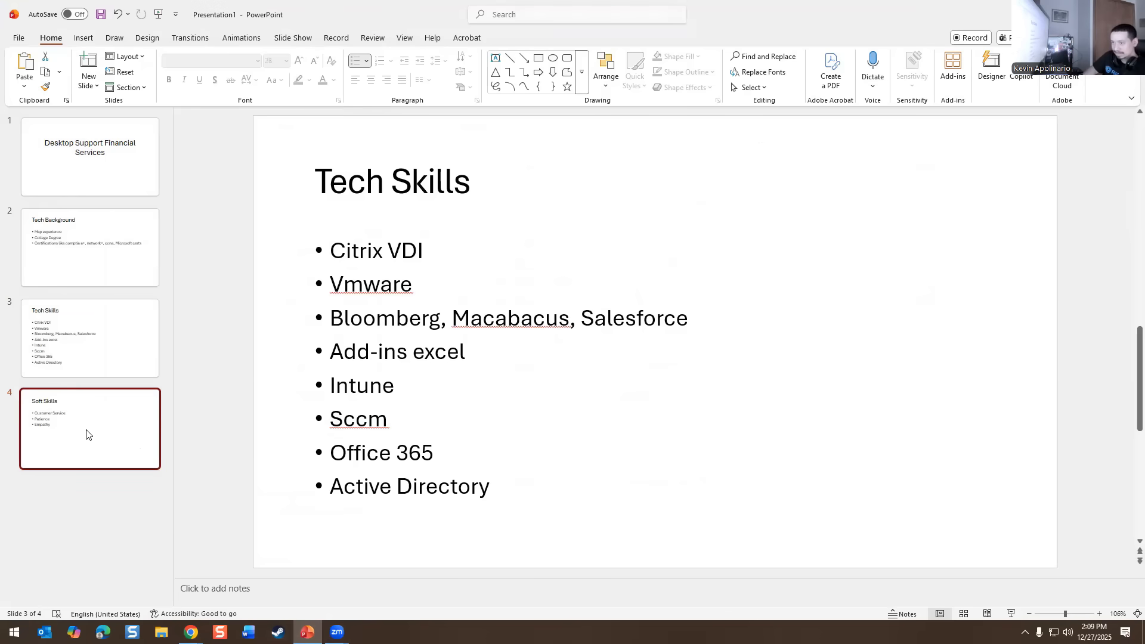
click(89, 434)
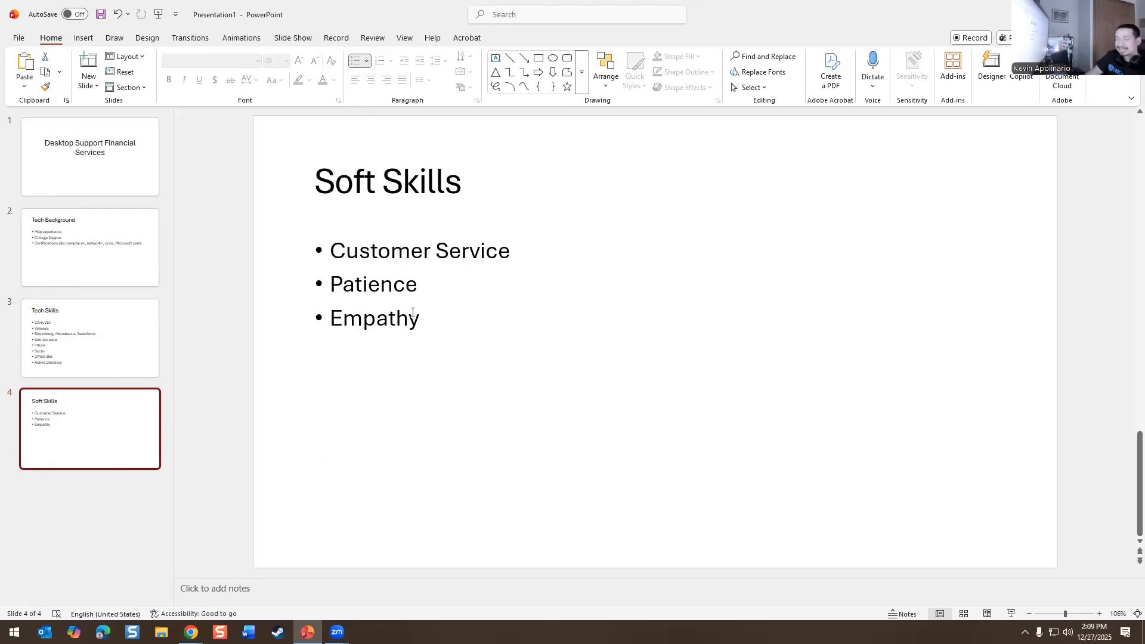
mouse_move(456, 271)
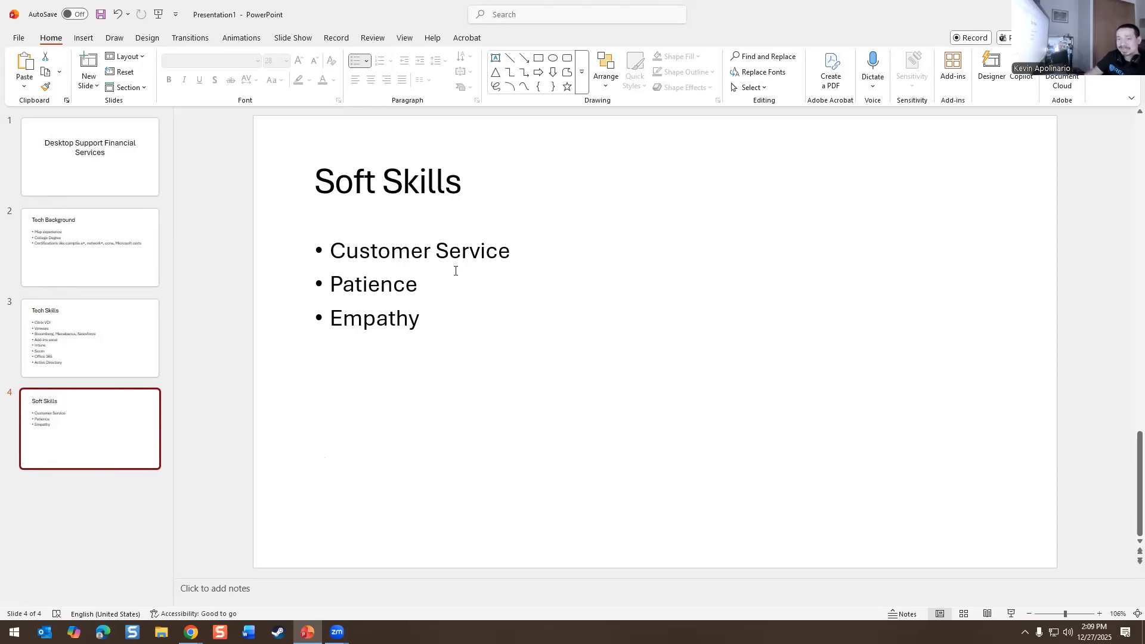
mouse_move(448, 360)
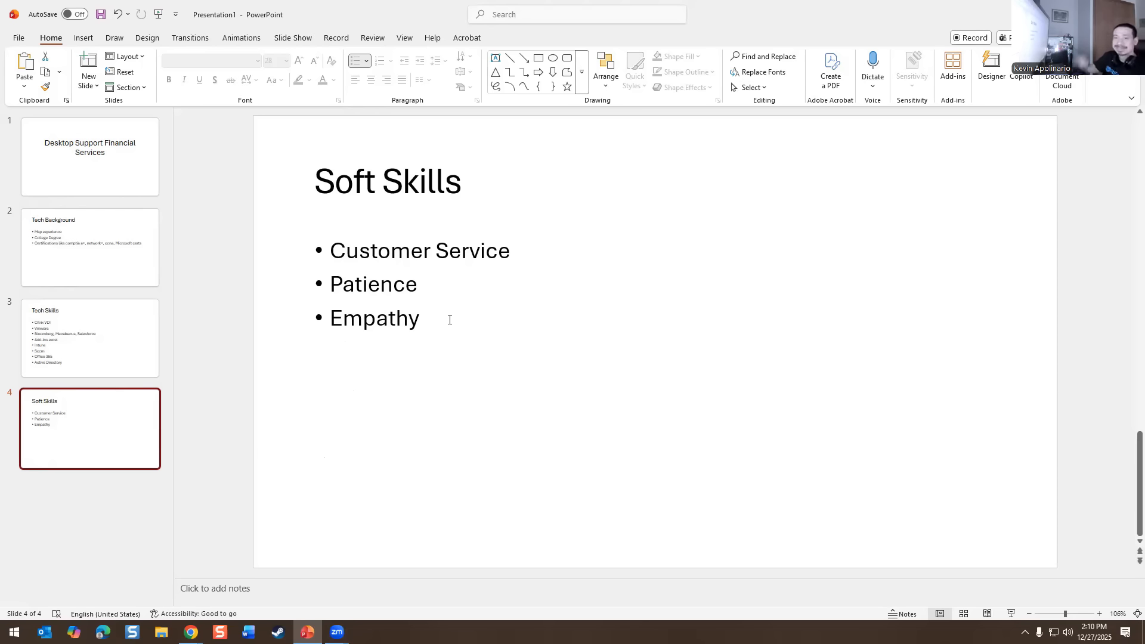
click(448, 320)
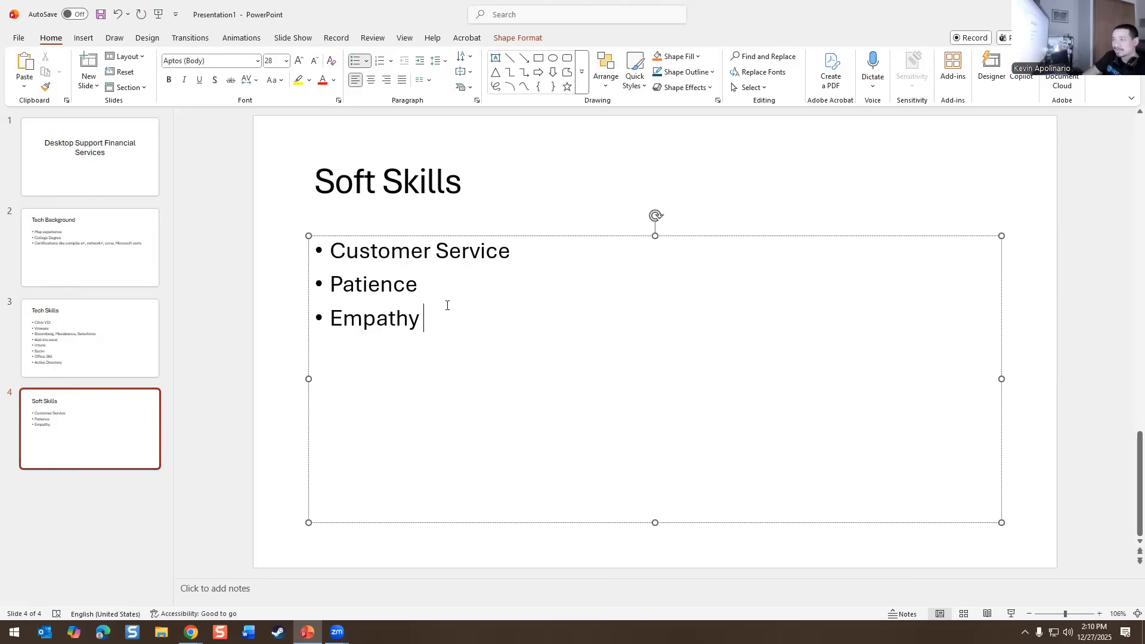
click(215, 300)
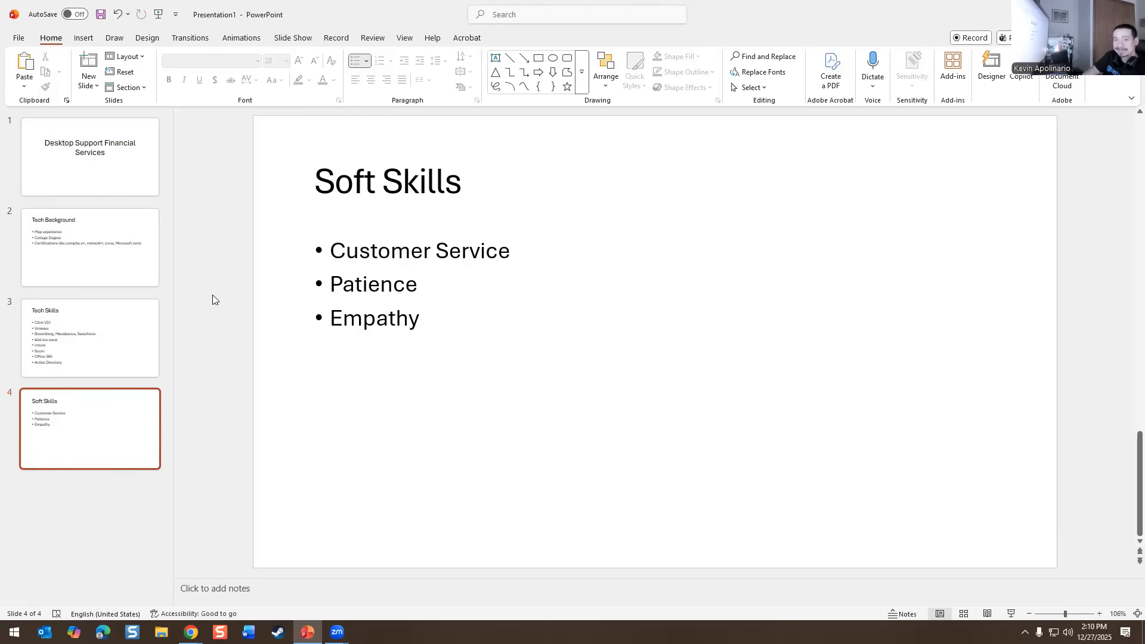